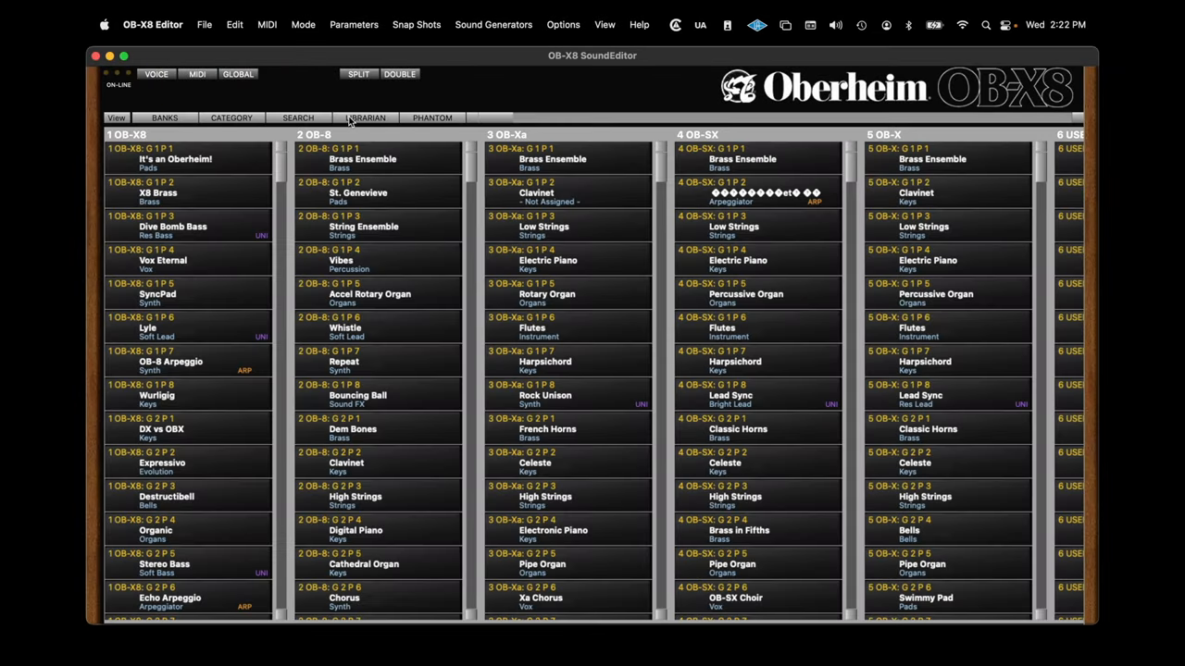
# Open the Program Bank Manager and its File menu of loading options.
pyautogui.click(367, 118)
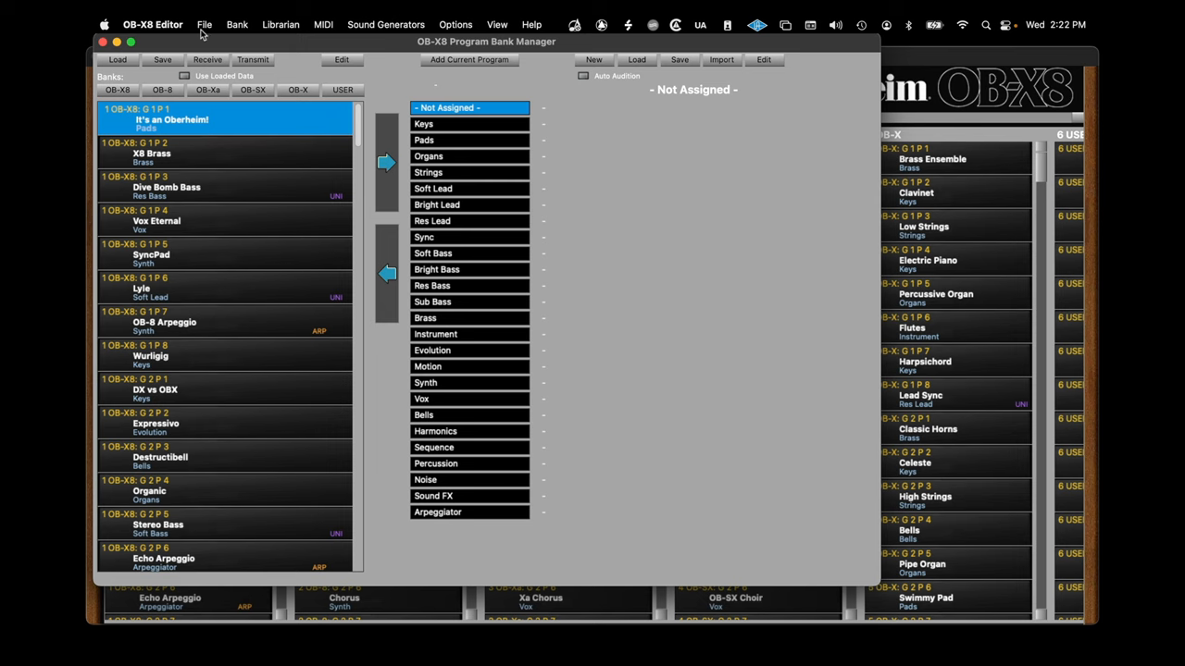
pyautogui.click(203, 24)
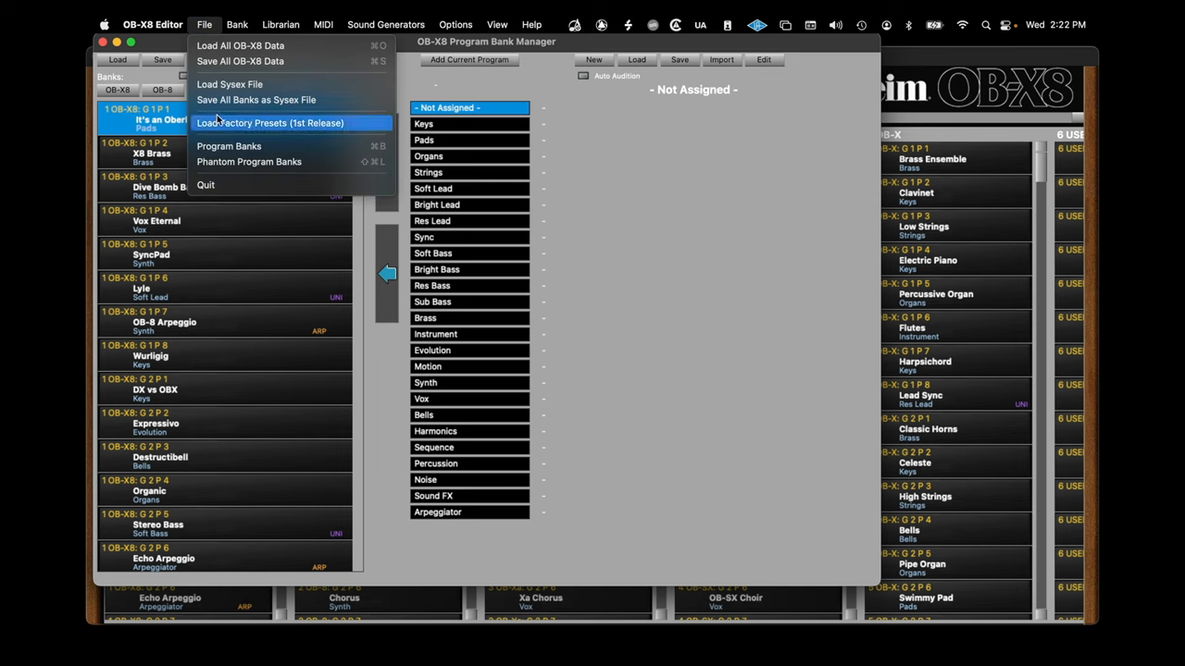
# Load the 1st-release factory presets and target the 1 OB-X8 bank for loading.
pyautogui.click(270, 122)
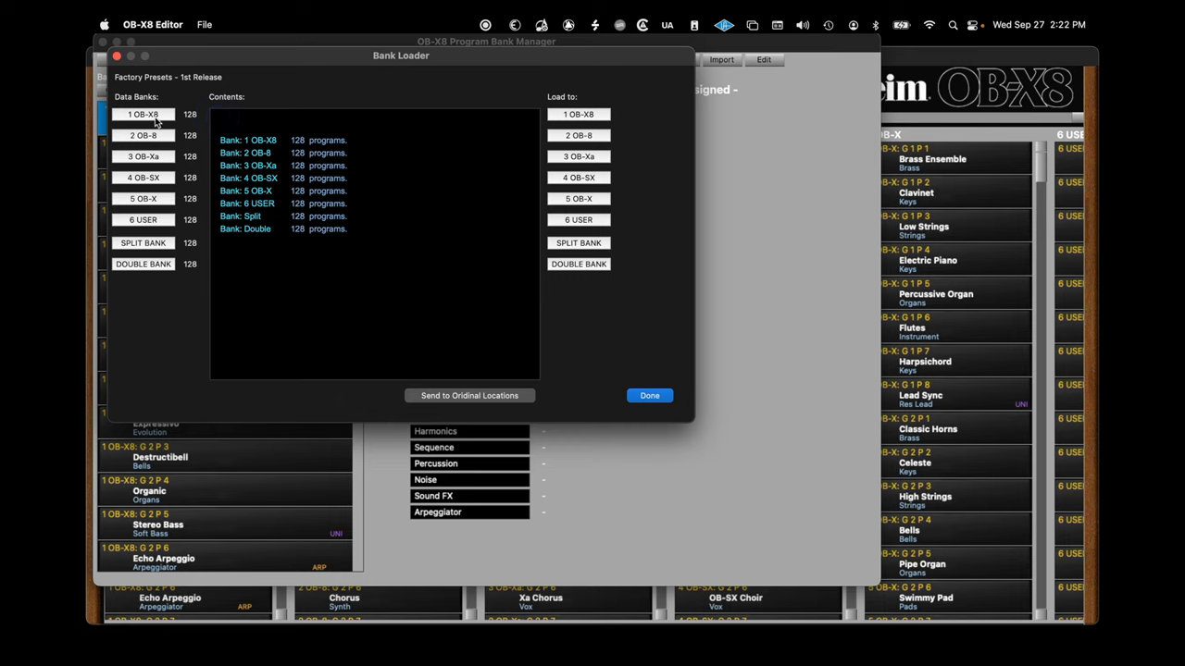
pyautogui.click(142, 114)
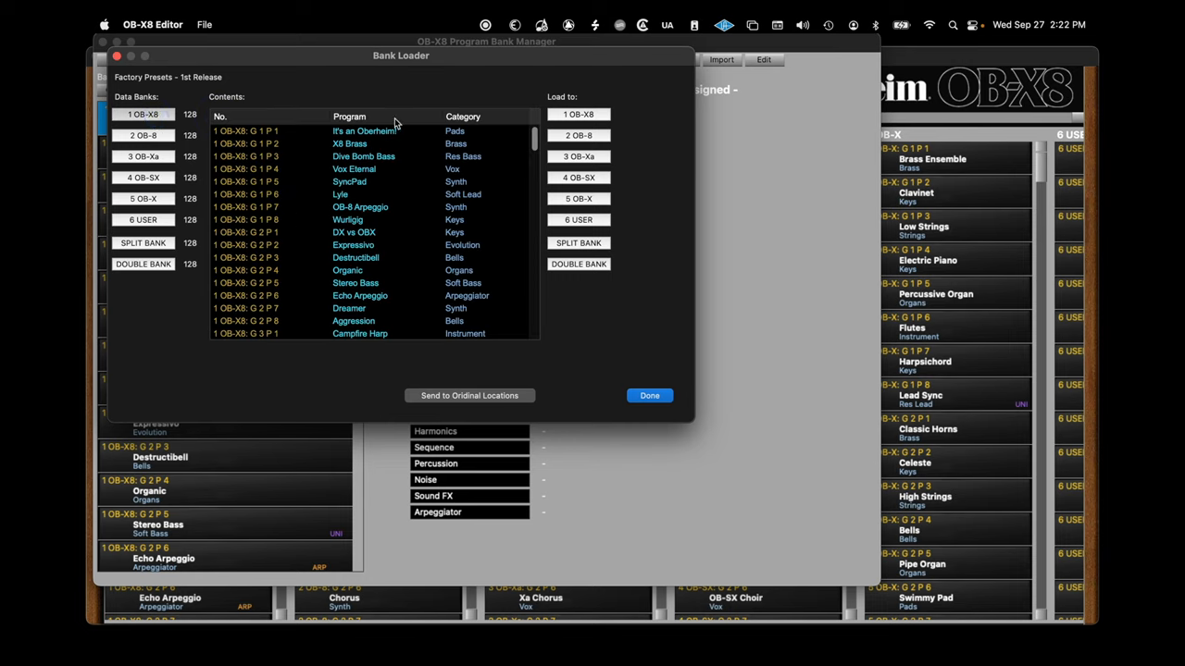
pyautogui.click(577, 114)
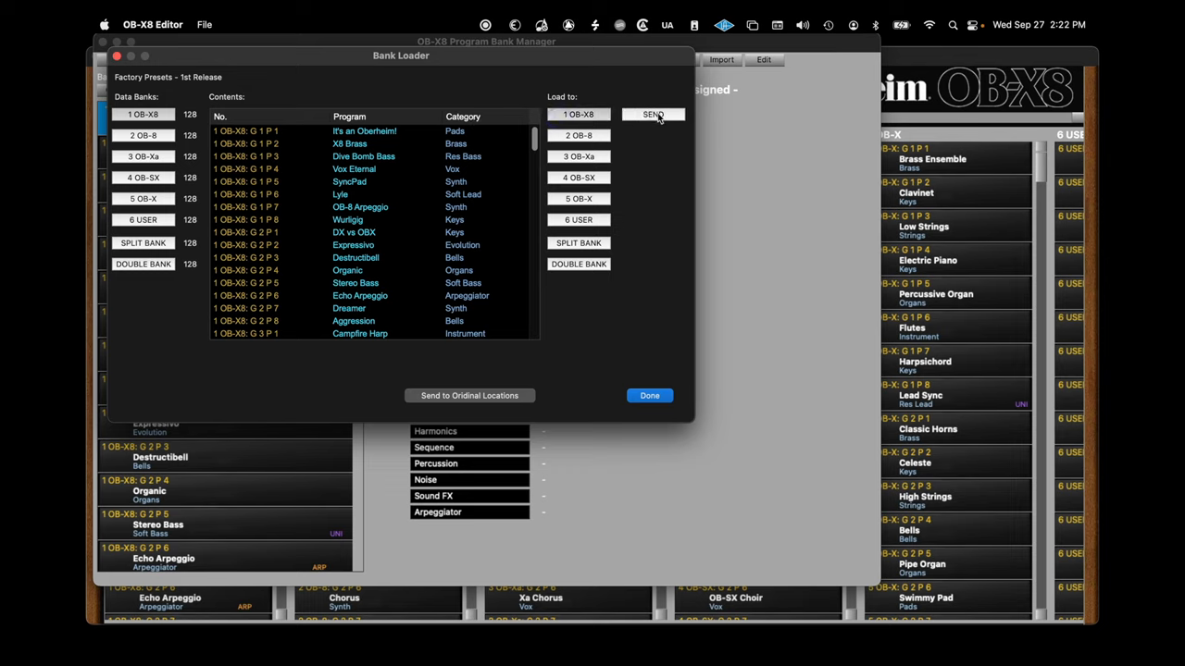
# Send the factory preset banks to their original locations on the synth.
pyautogui.click(653, 113)
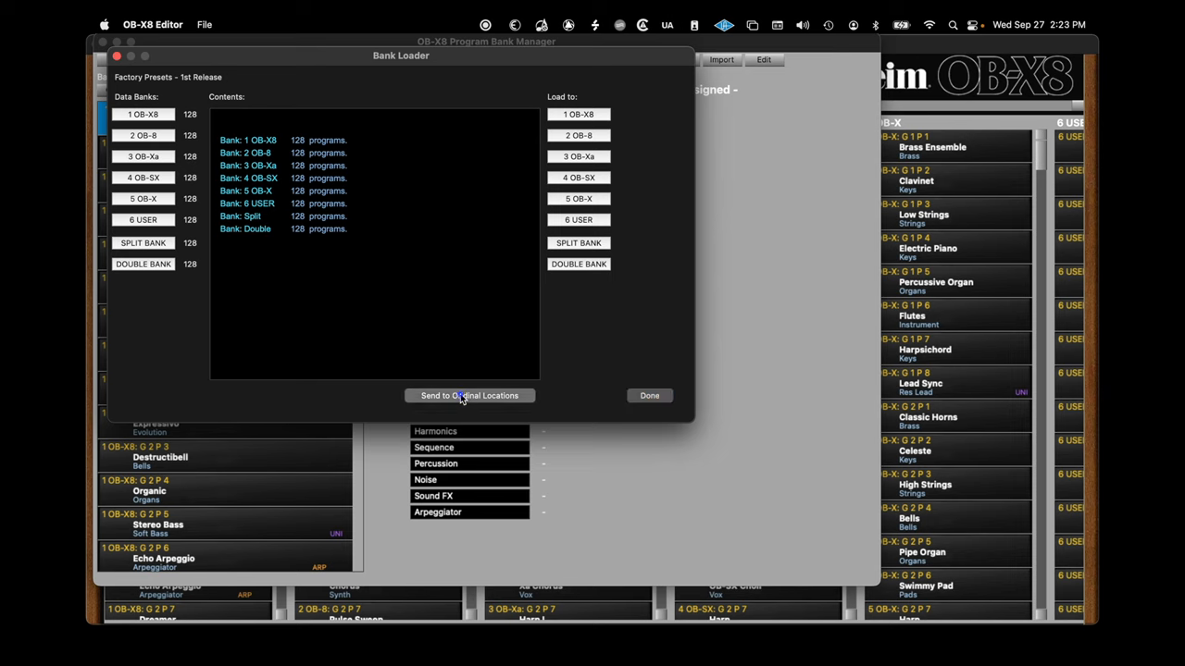
pyautogui.click(469, 395)
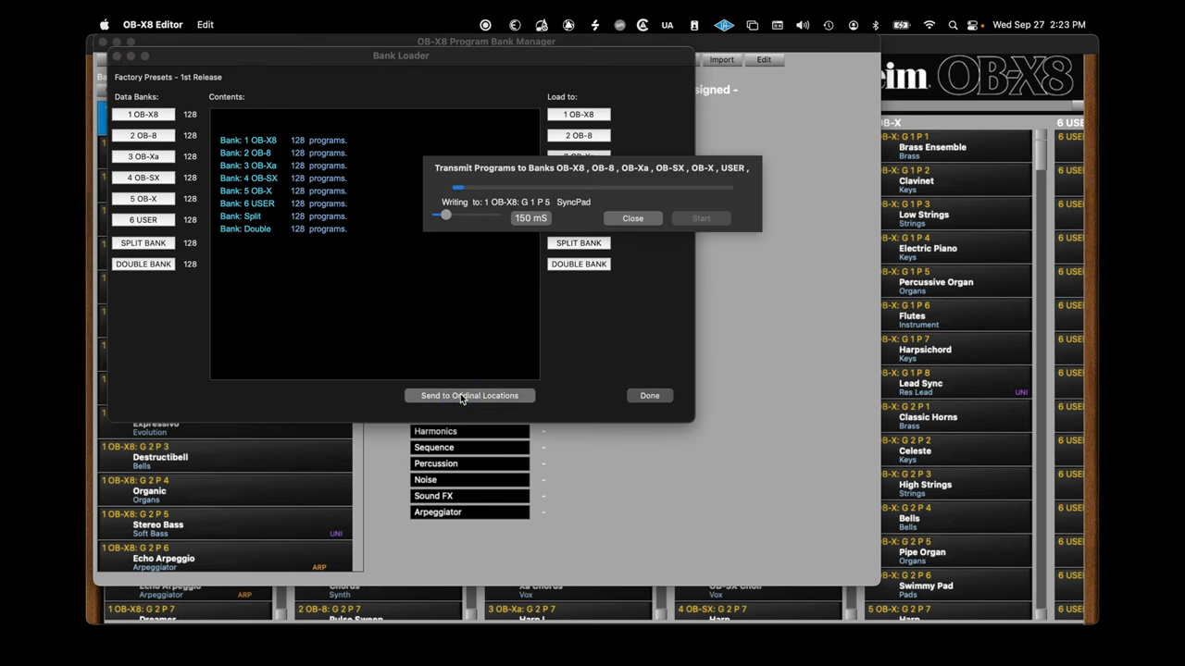